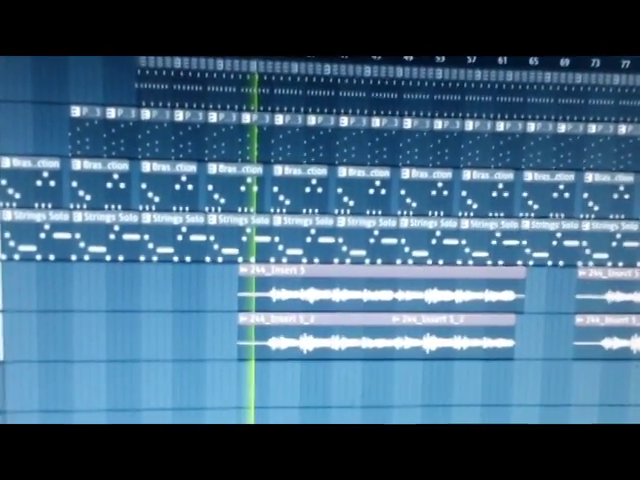
scroll(right, 3)
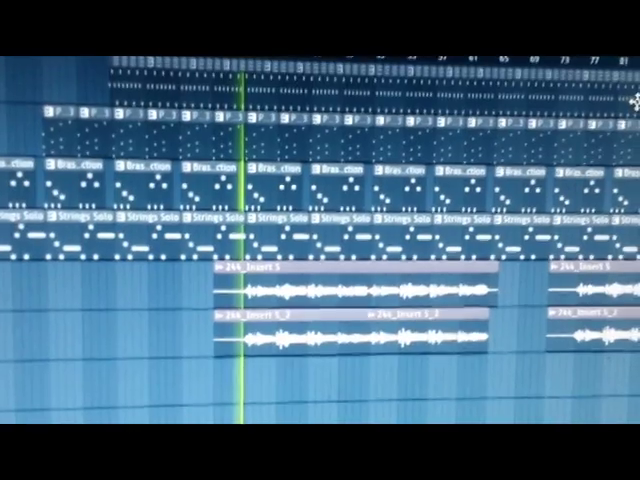